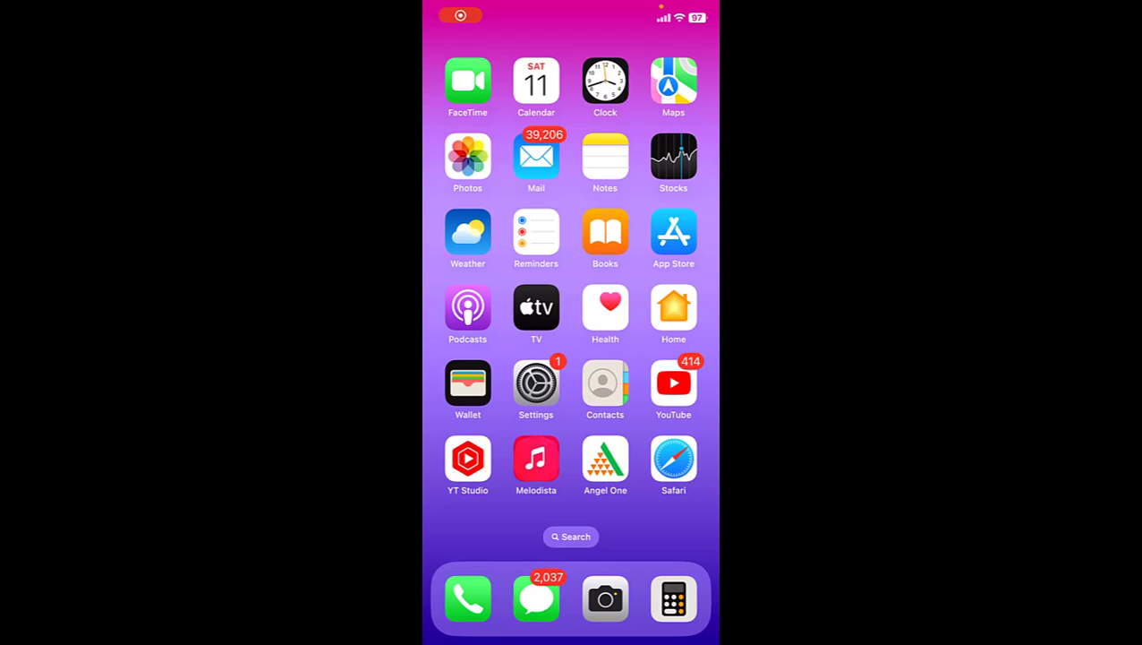
Step: Swipe across the iPhone home screen pages and launch the Prime Video app
scroll("left", 3)
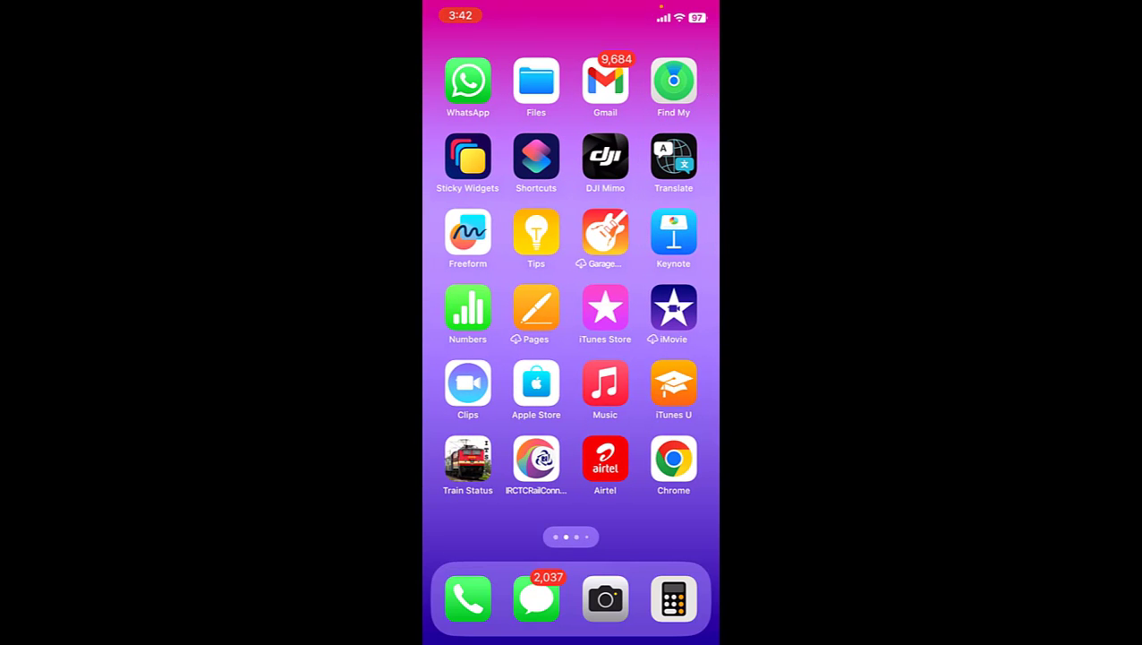
scroll("left", 3)
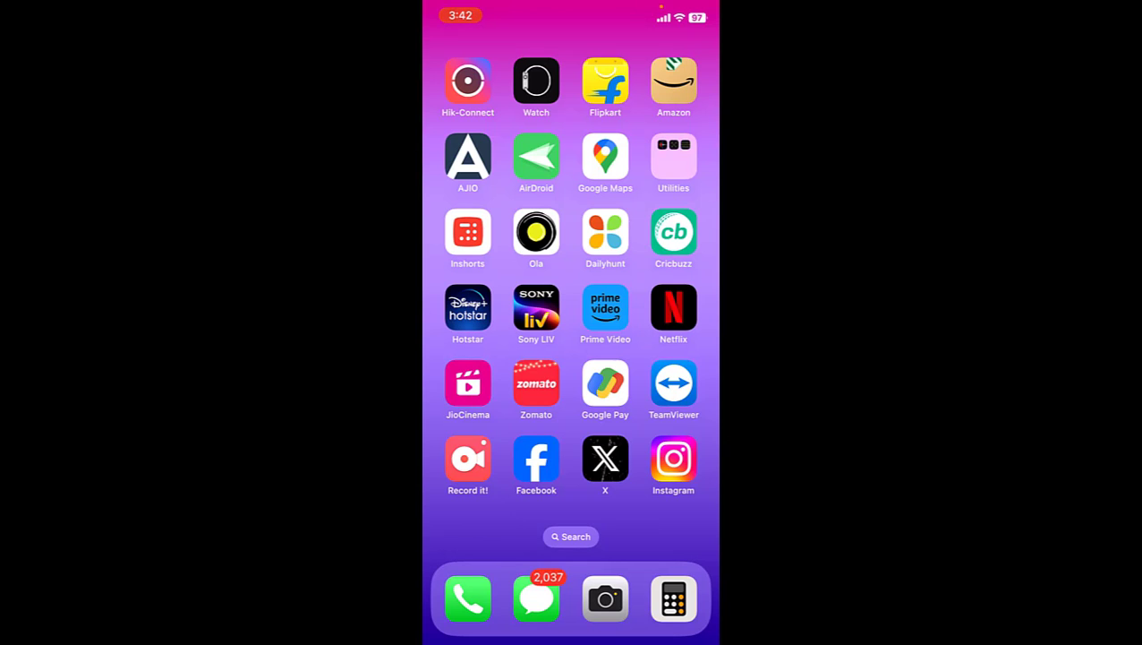
left_click(605, 307)
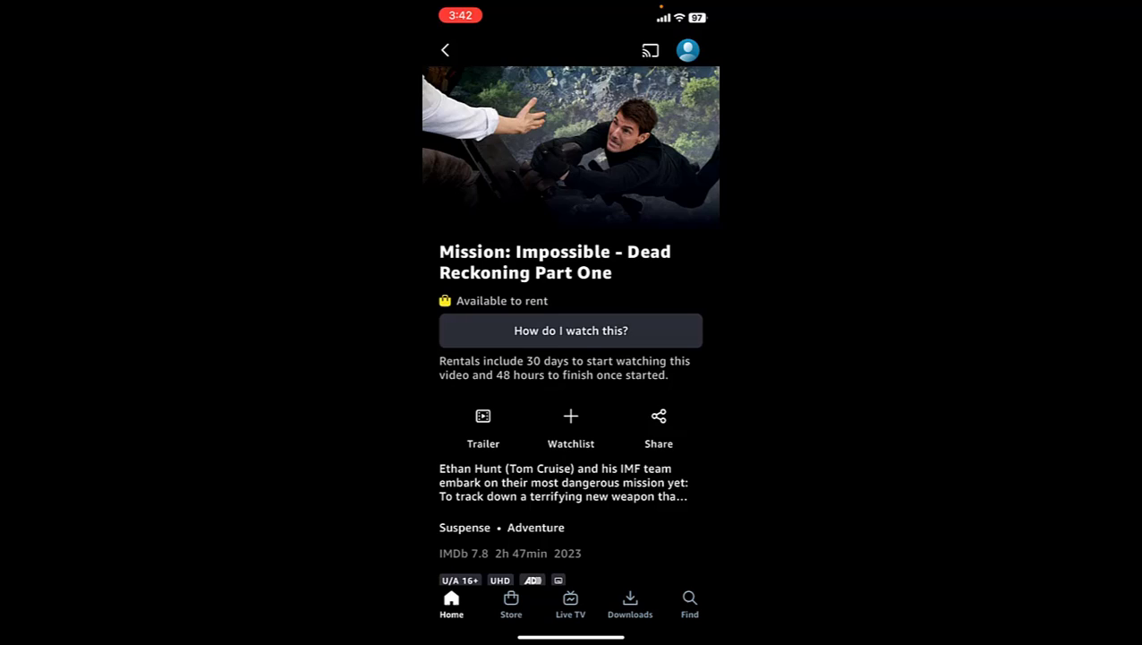
Step: Return to the Prime Video home page and view the featured Fukrey 3 title
left_click(445, 50)
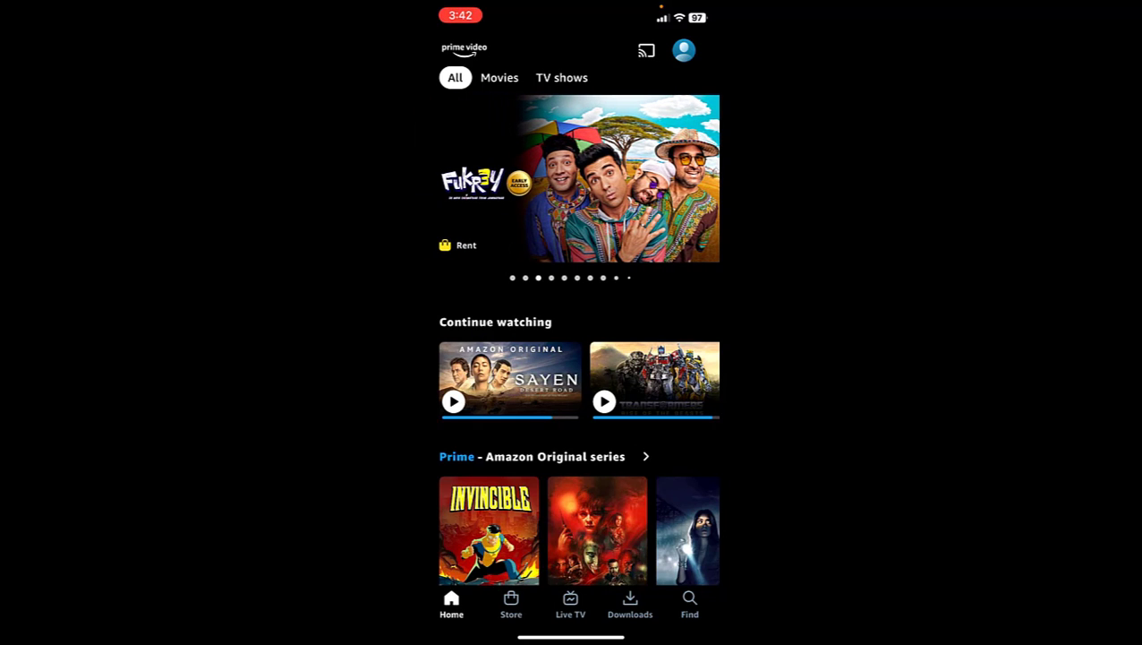
left_click(579, 178)
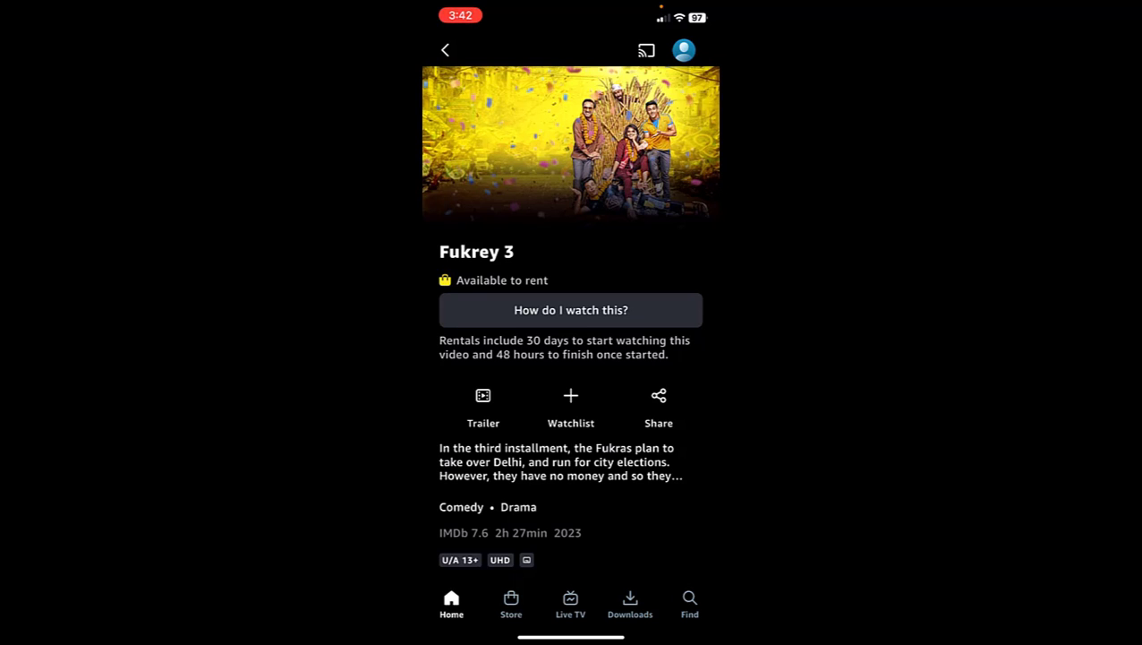
left_click(570, 310)
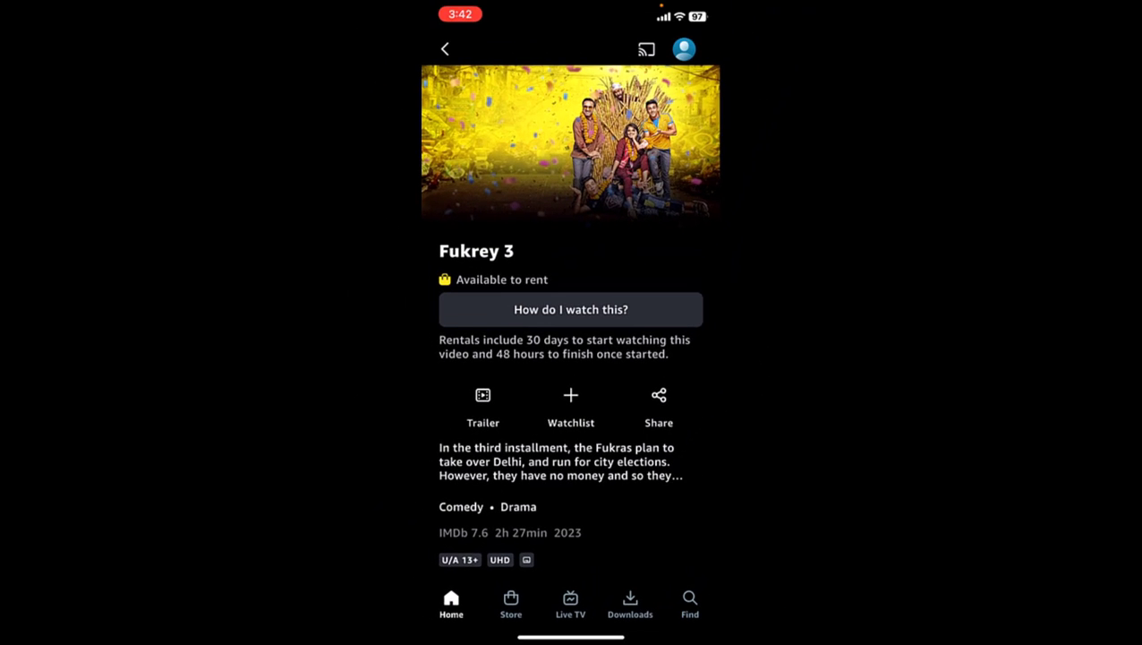
left_click(445, 49)
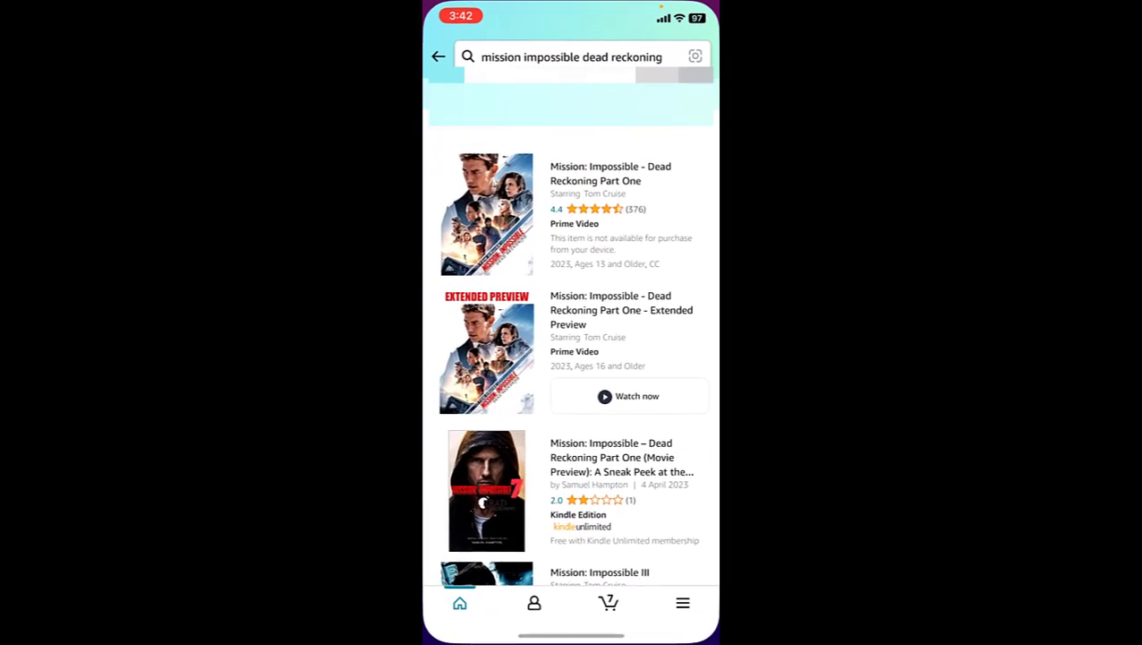
Step: Search the Amazon app for 'fukrey 3'
type("fukrey 3")
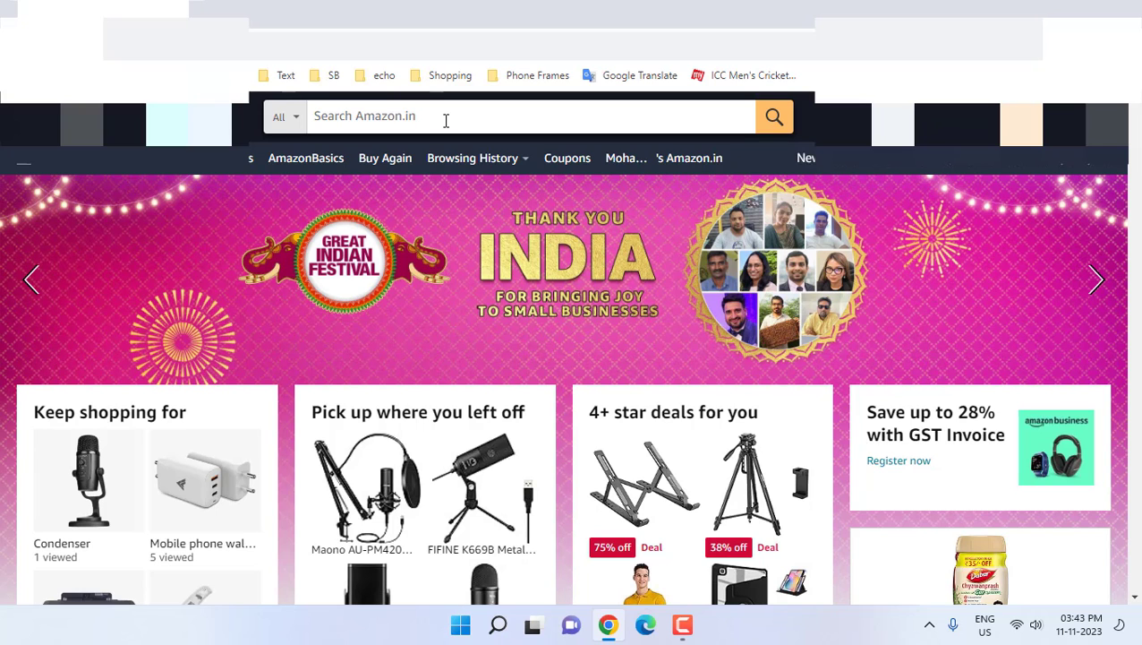
Step: Rerun the 'fukrey 3' search on Amazon.in and open the Fukrey 3 movie result
left_click(528, 116)
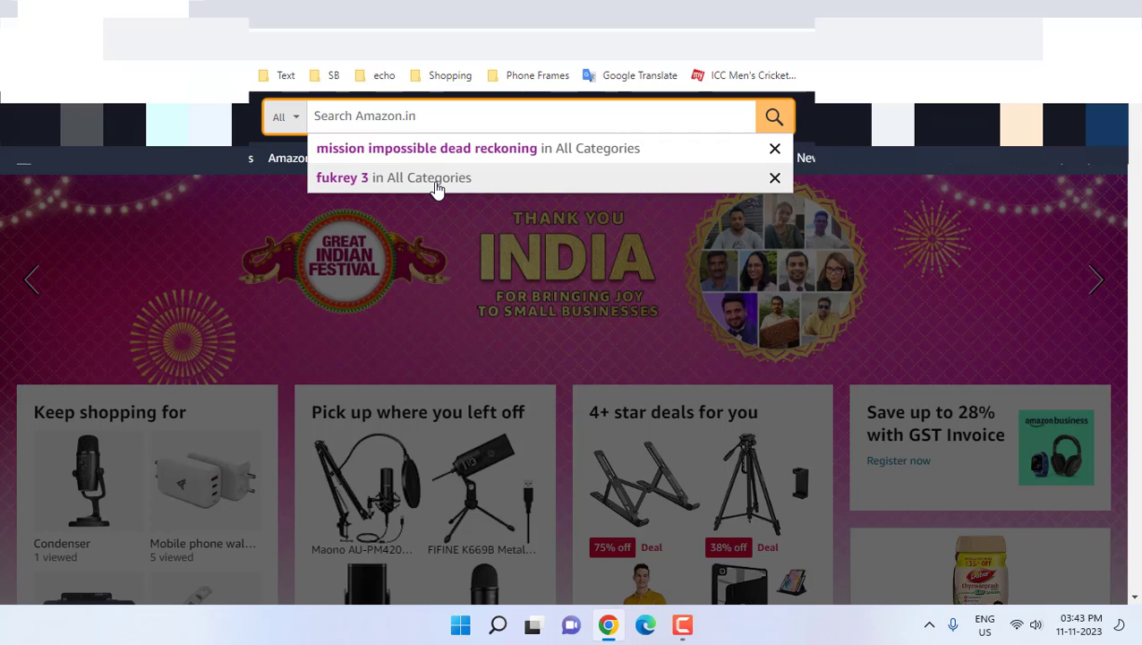
left_click(343, 177)
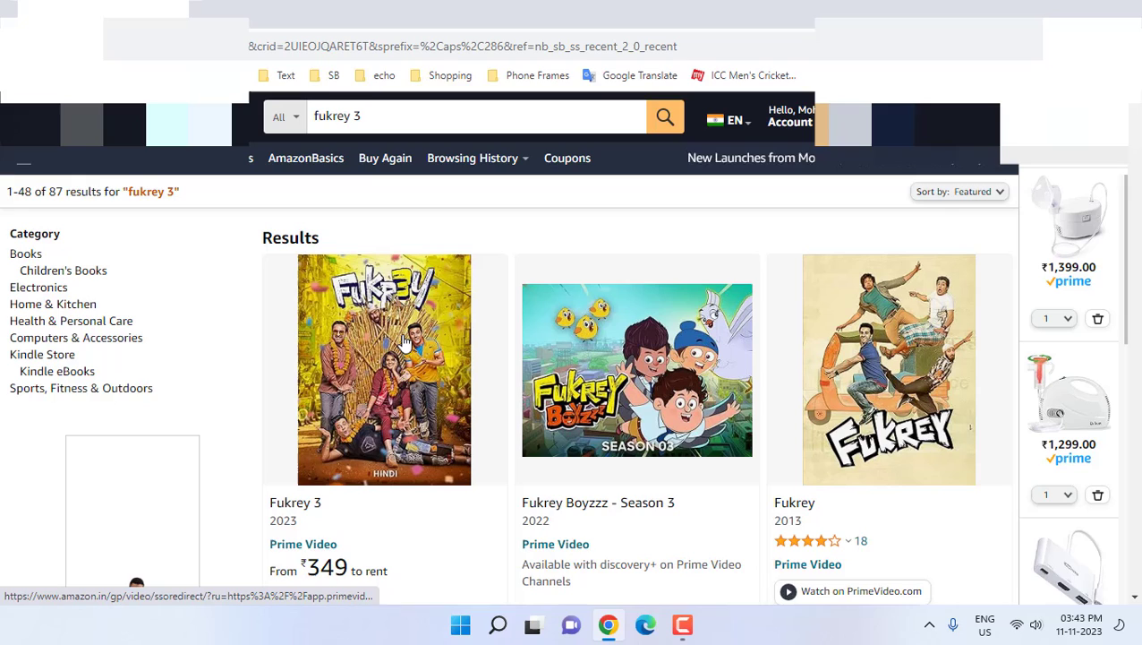
scroll("down", 3)
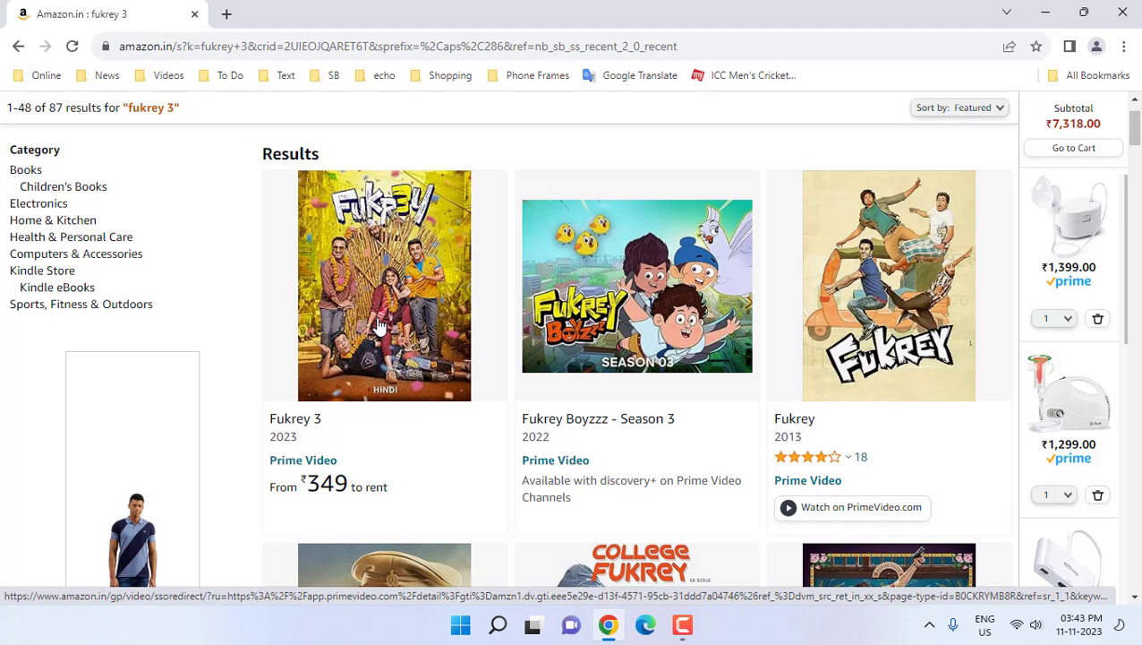
left_click(384, 286)
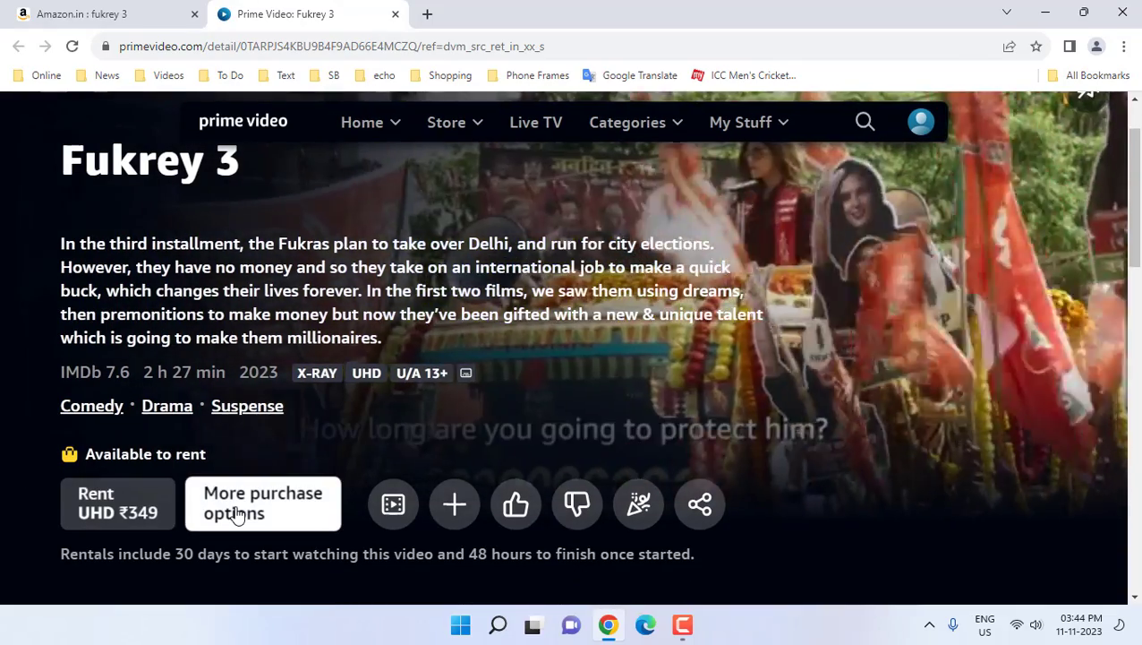
Step: Rent Fukrey 3 in UHD for ₹349 and accept the resolution notice permanently
left_click(262, 502)
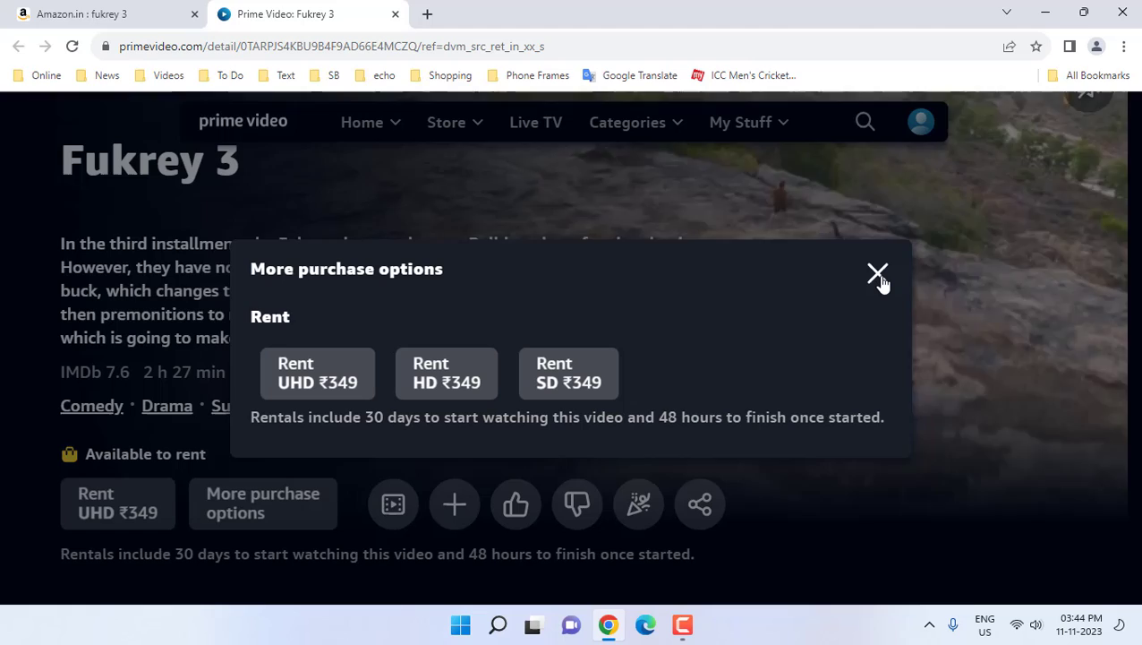
left_click(877, 272)
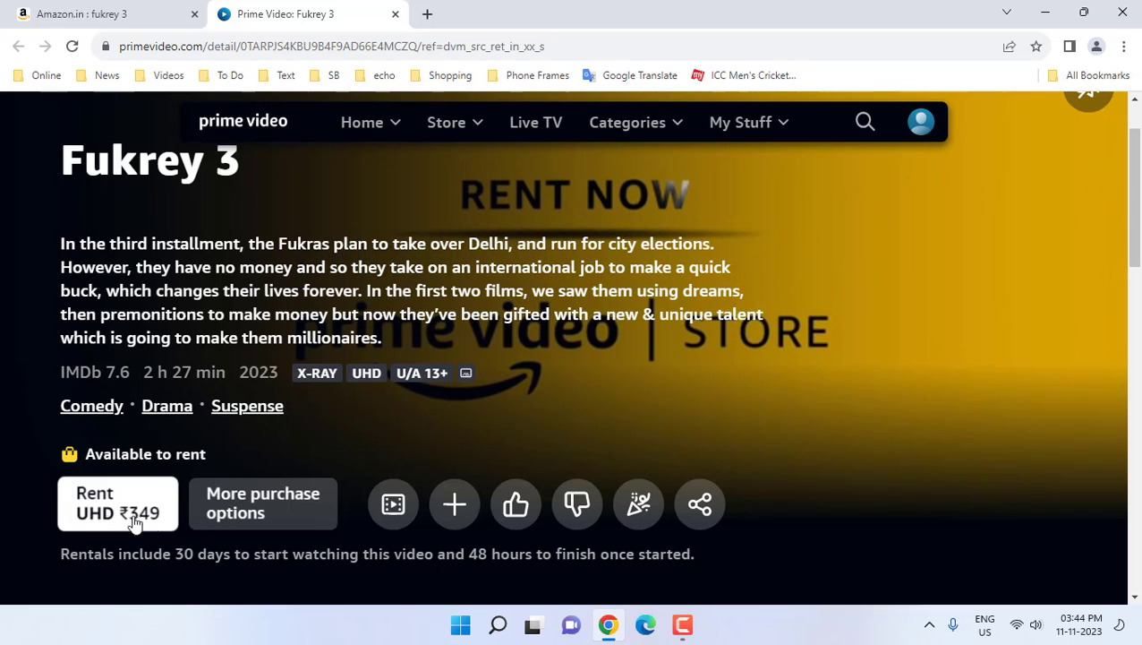
left_click(117, 503)
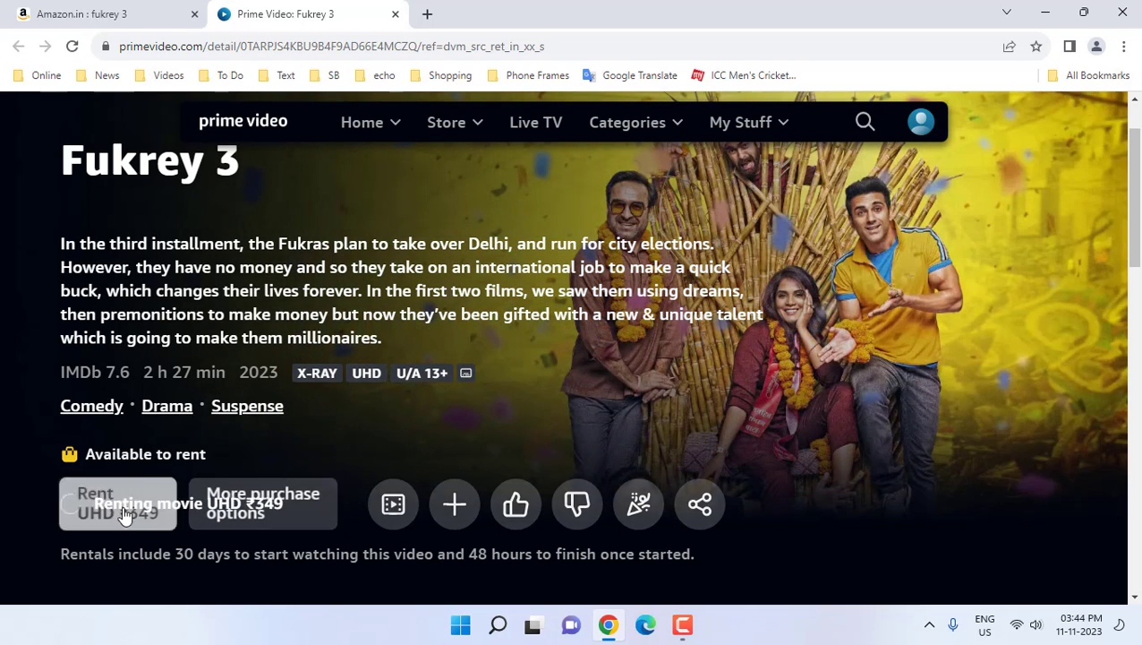
left_click(117, 503)
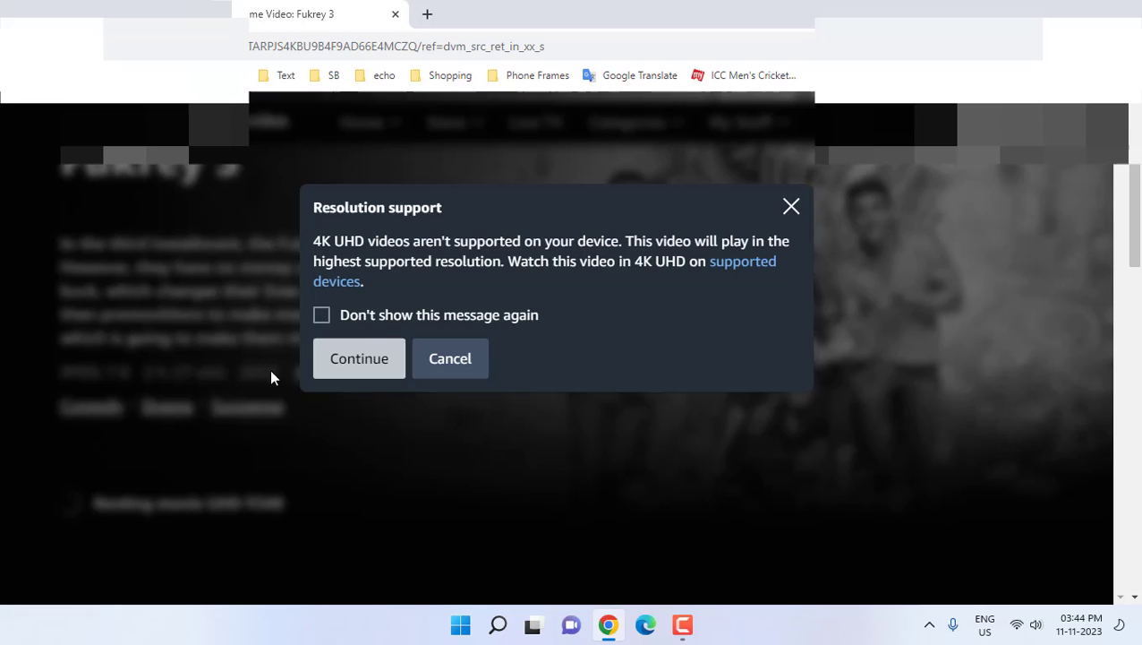
mouse_move(374, 230)
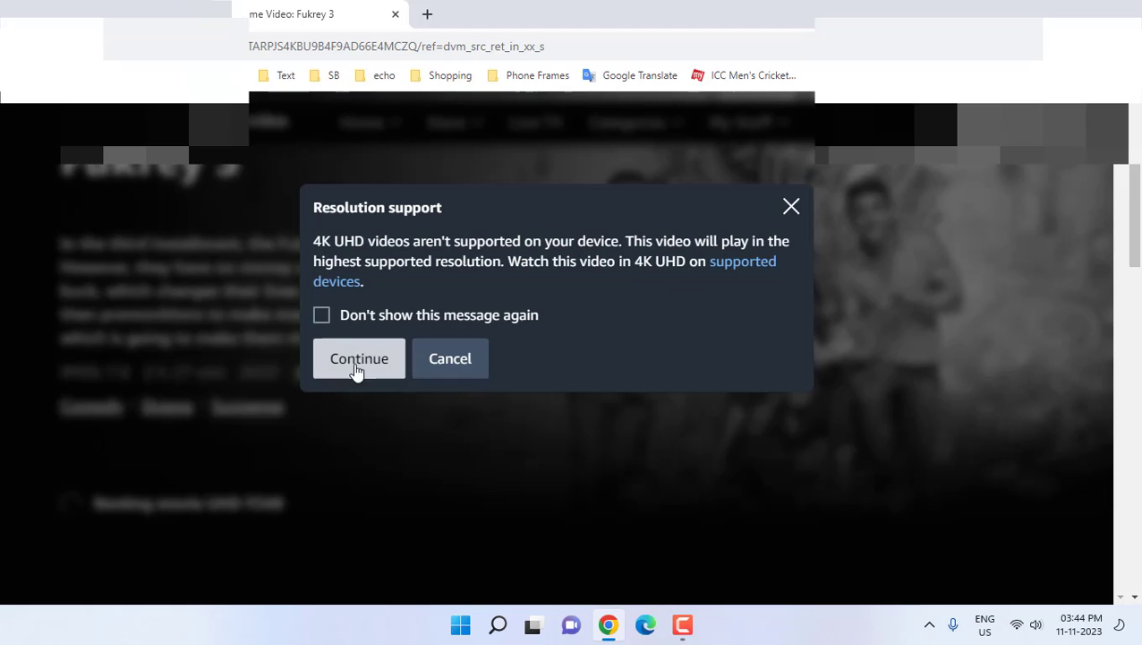
left_click(321, 315)
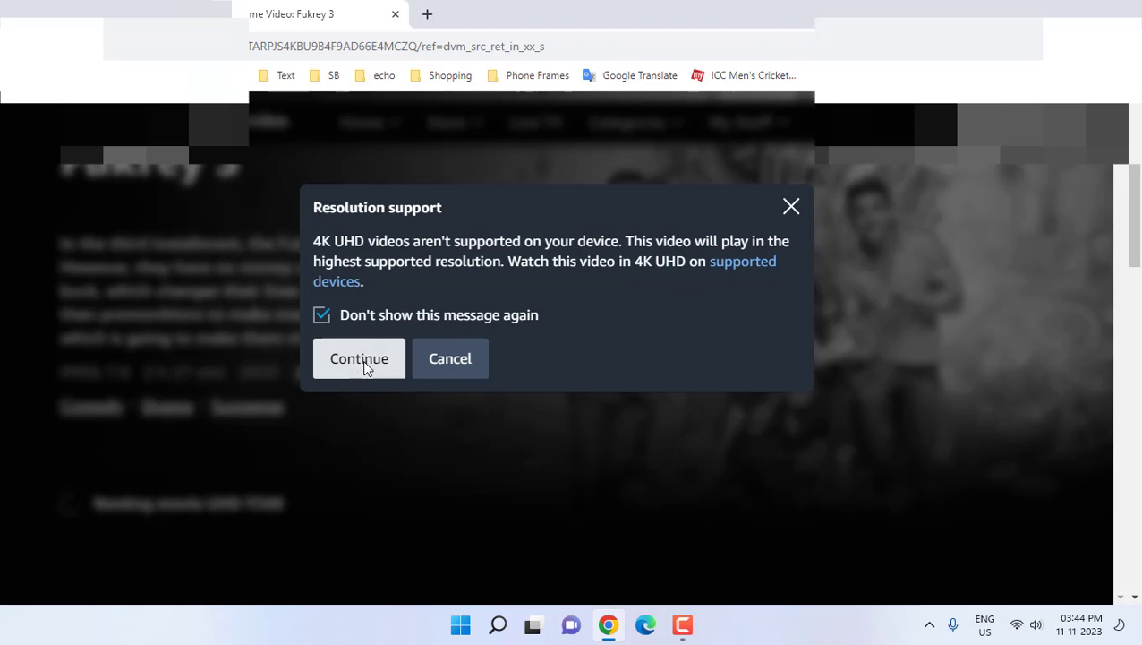
left_click(359, 358)
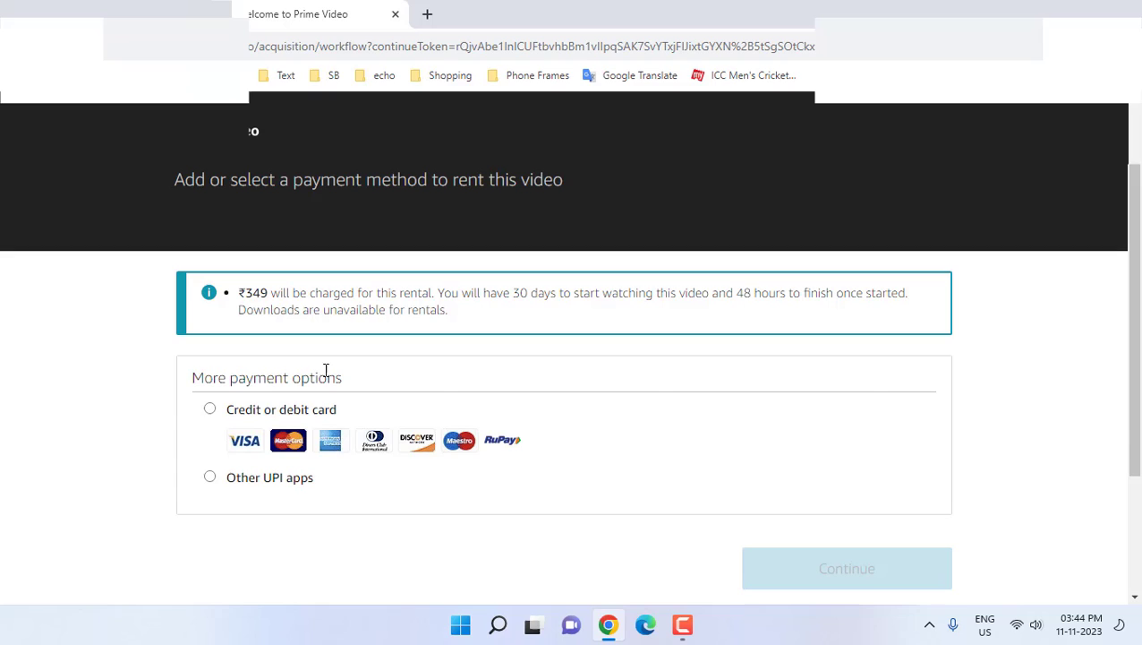
mouse_move(198, 495)
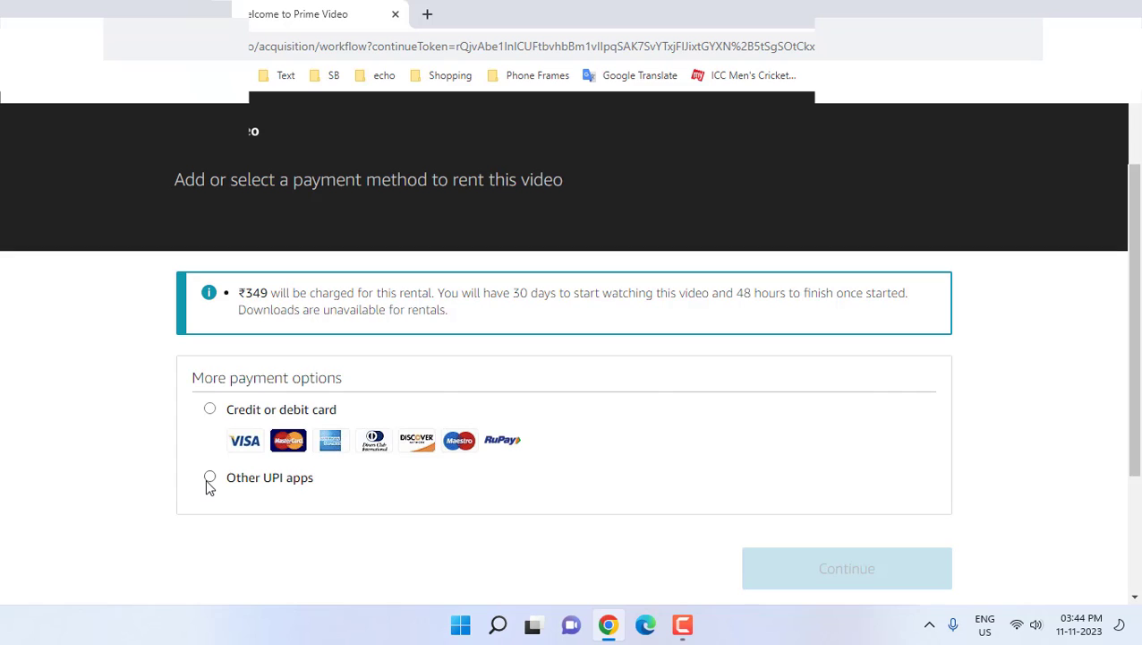
Step: Choose Other UPI apps, verify the entered UPI ID, and continue
left_click(210, 477)
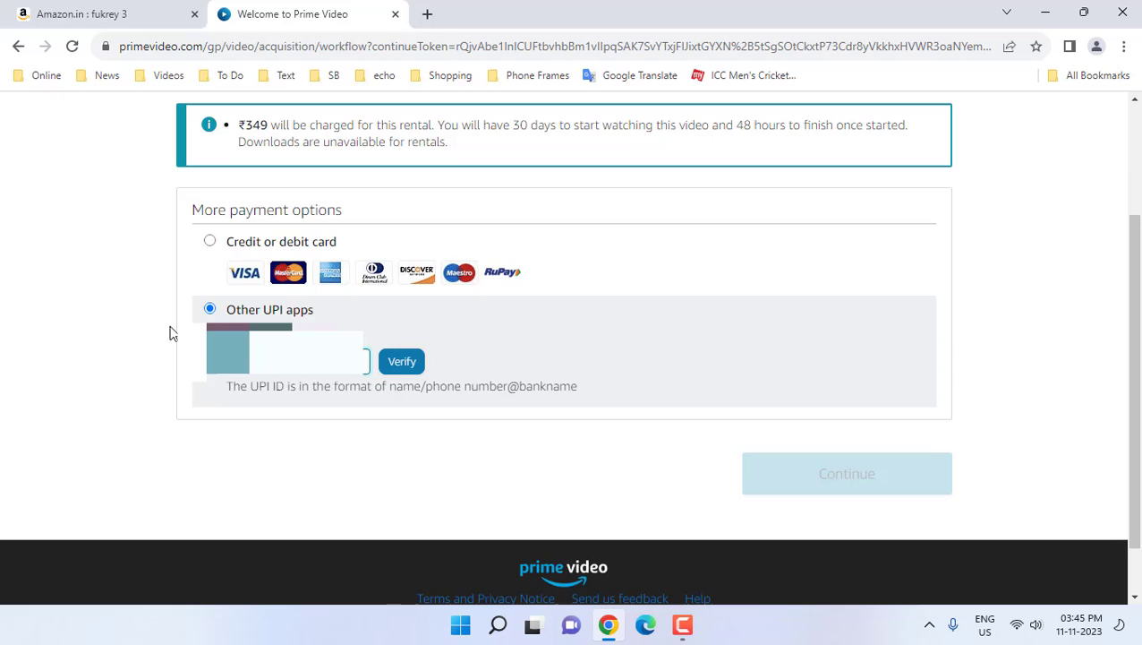
left_click(401, 361)
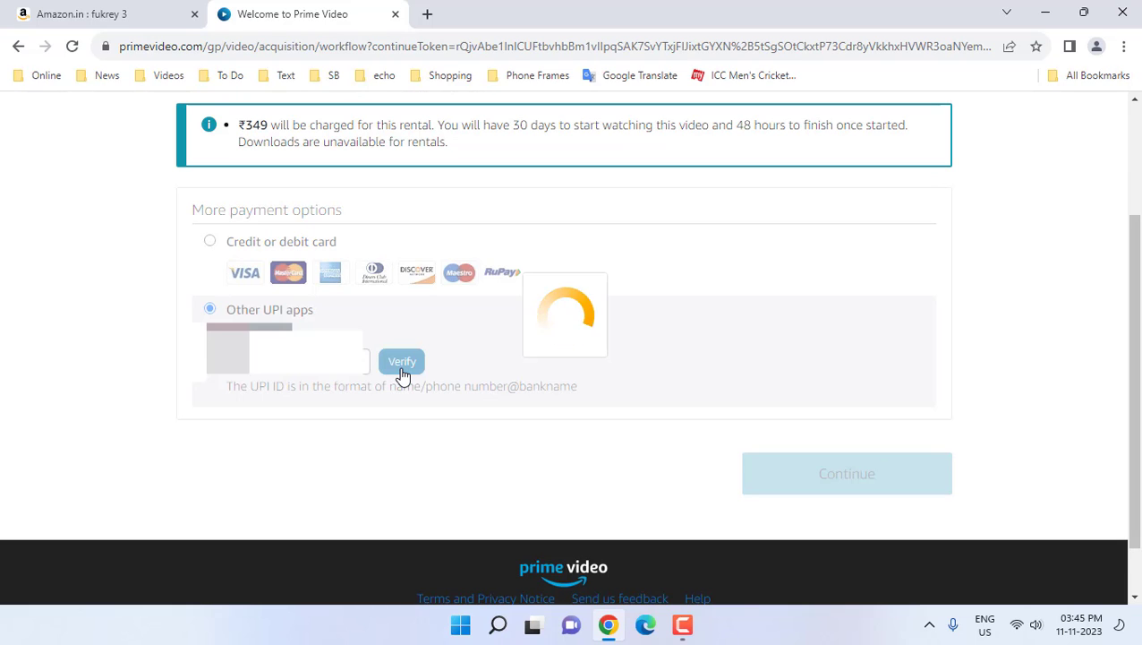
left_click(402, 360)
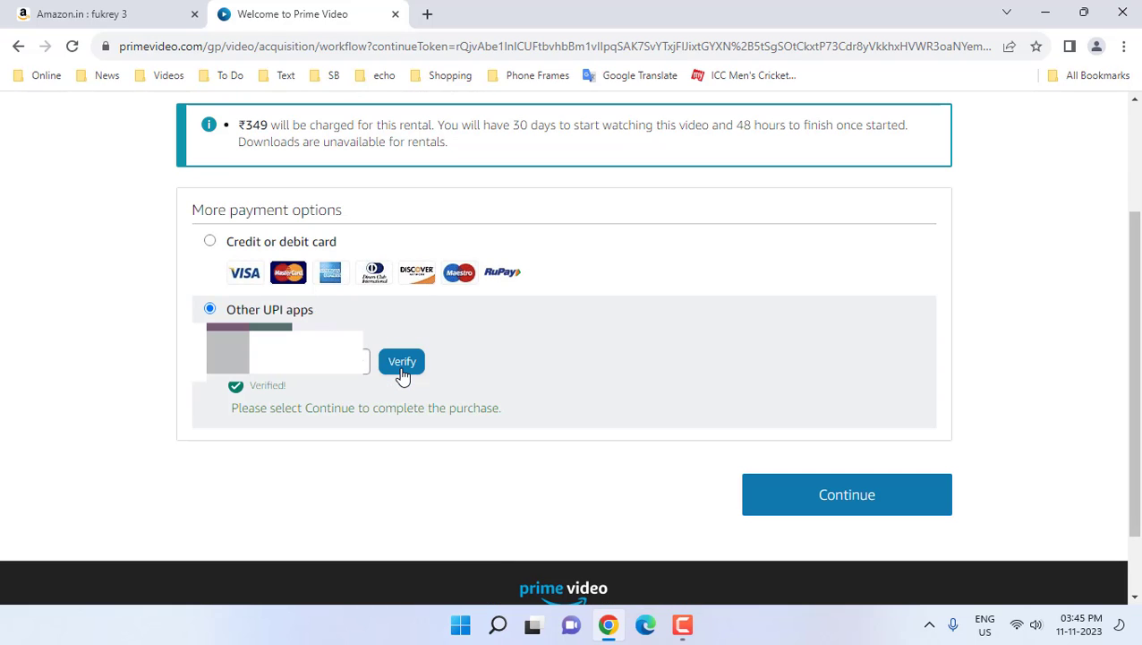
mouse_move(651, 445)
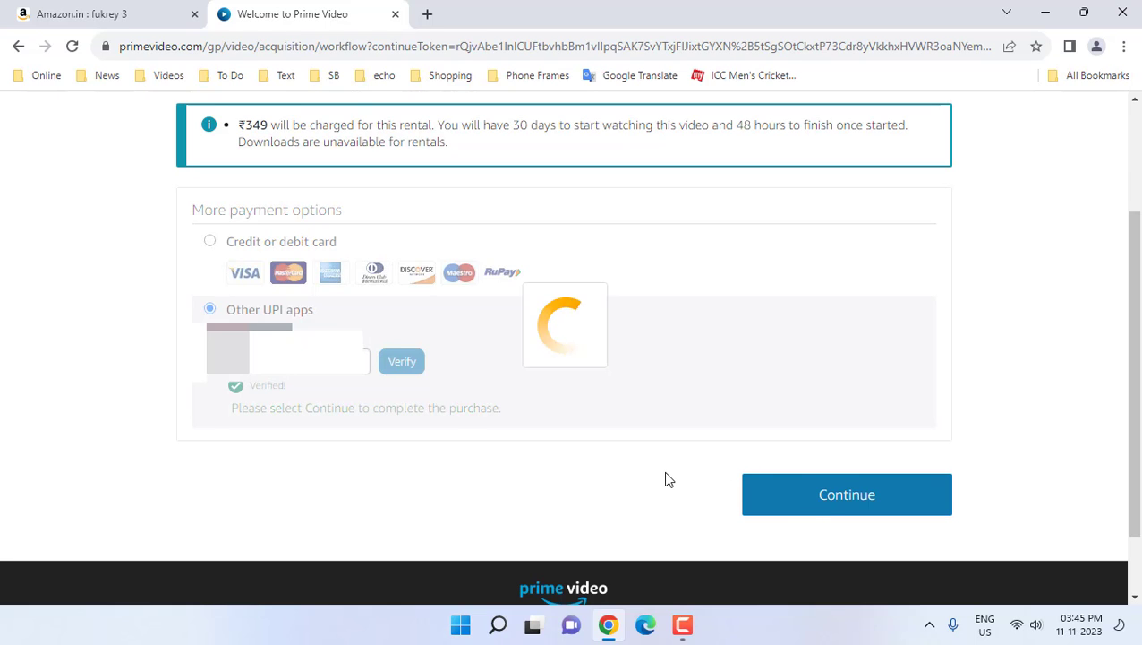
left_click(846, 494)
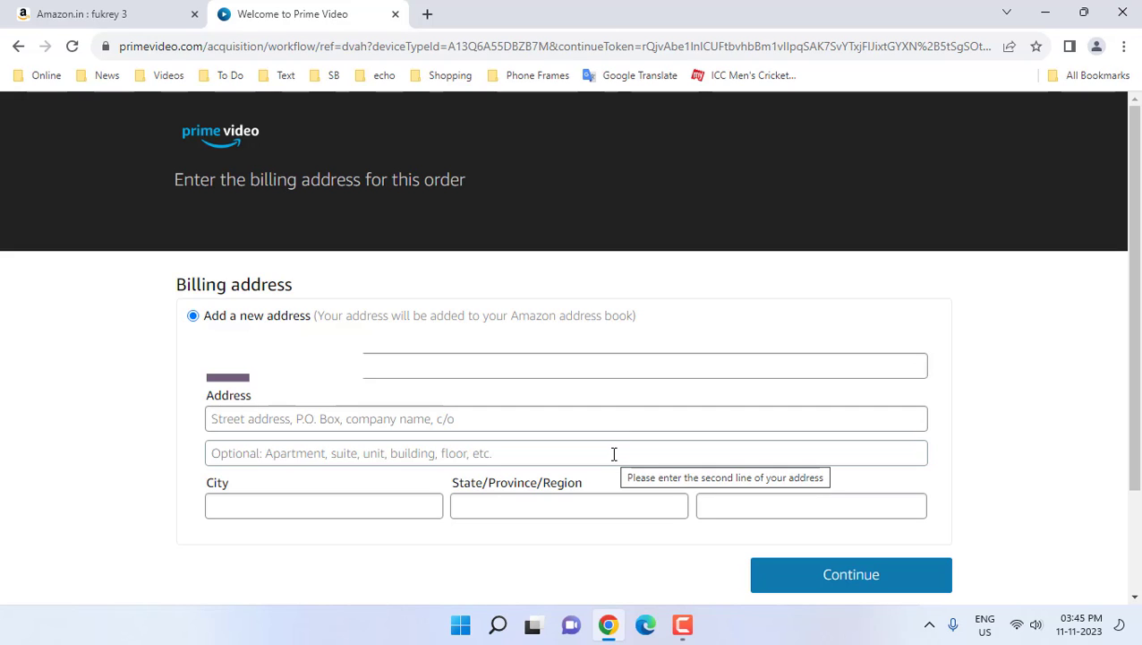
Step: Submit the billing address and confirm the ₹349 Fukrey 3 rental order
scroll("down", 3)
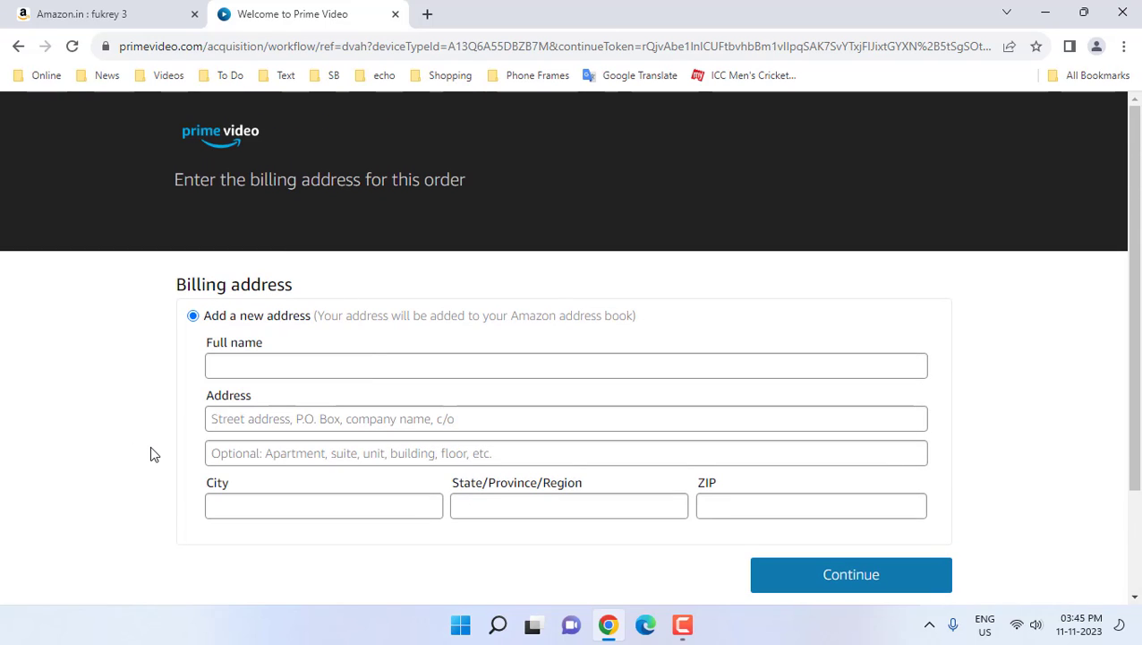
left_click(849, 574)
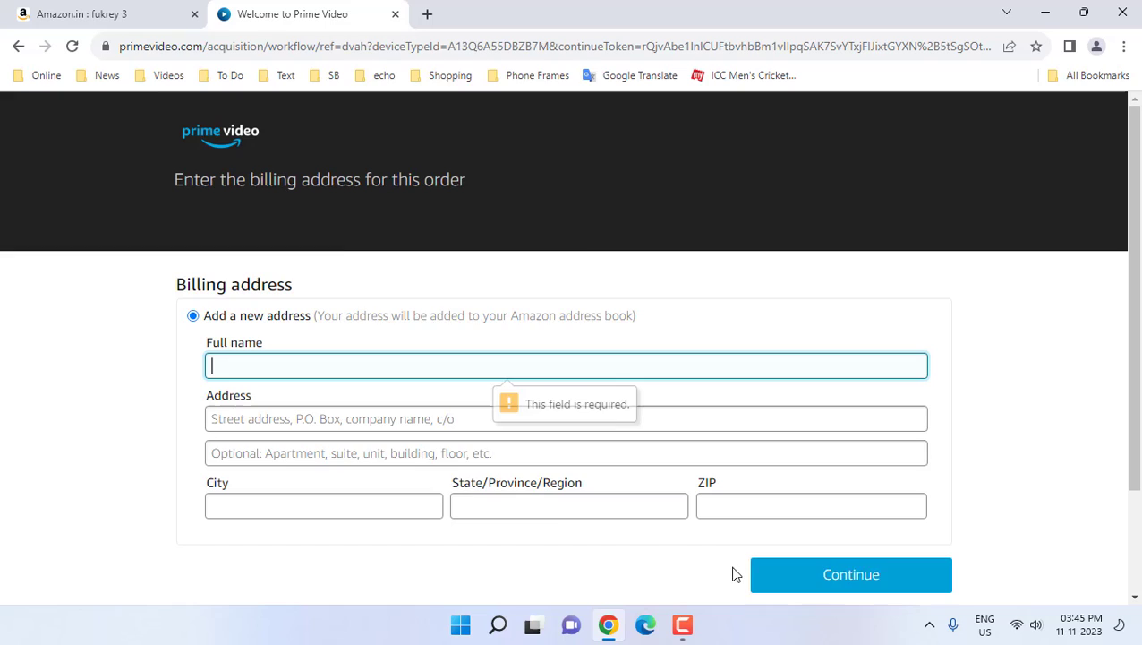
left_click(850, 573)
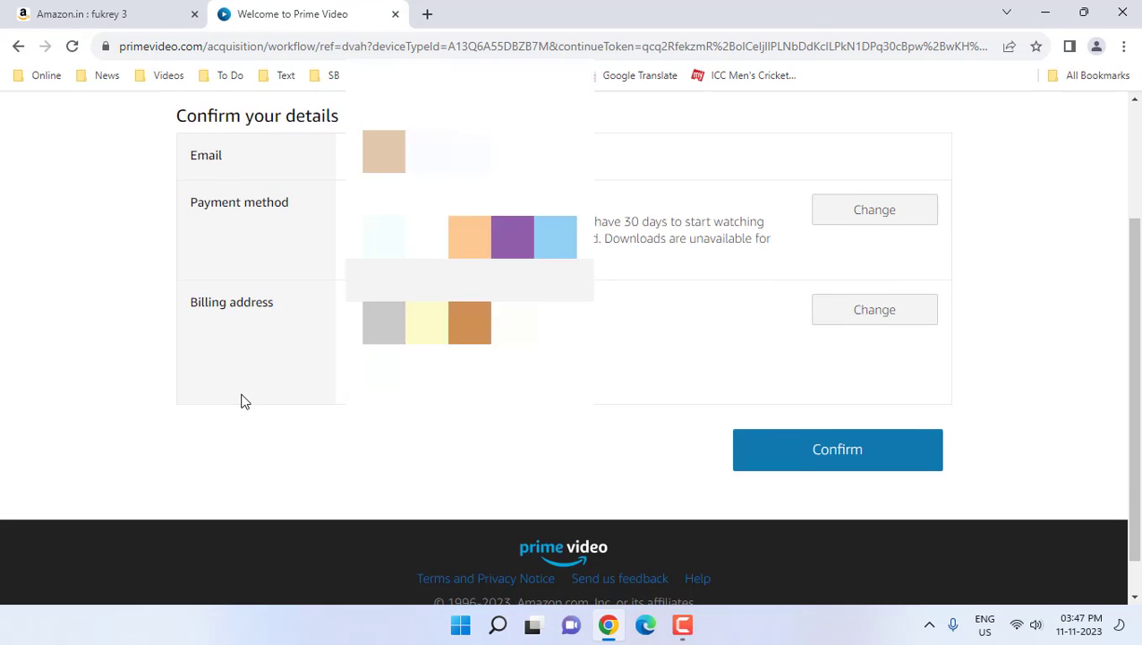
scroll("down", 3)
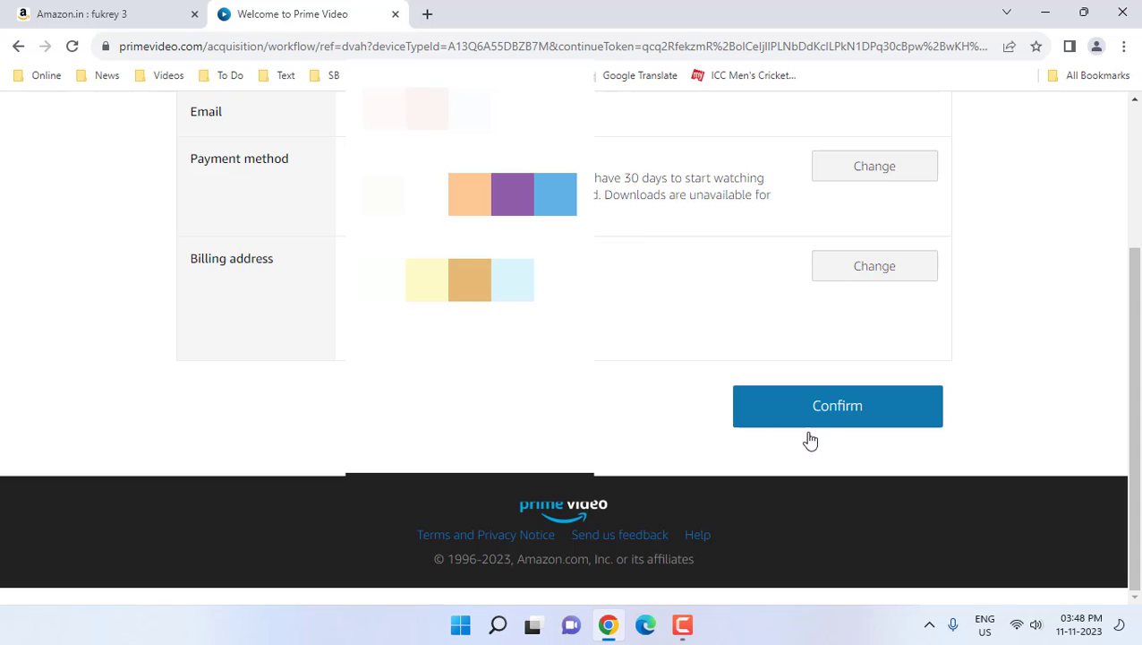
left_click(837, 406)
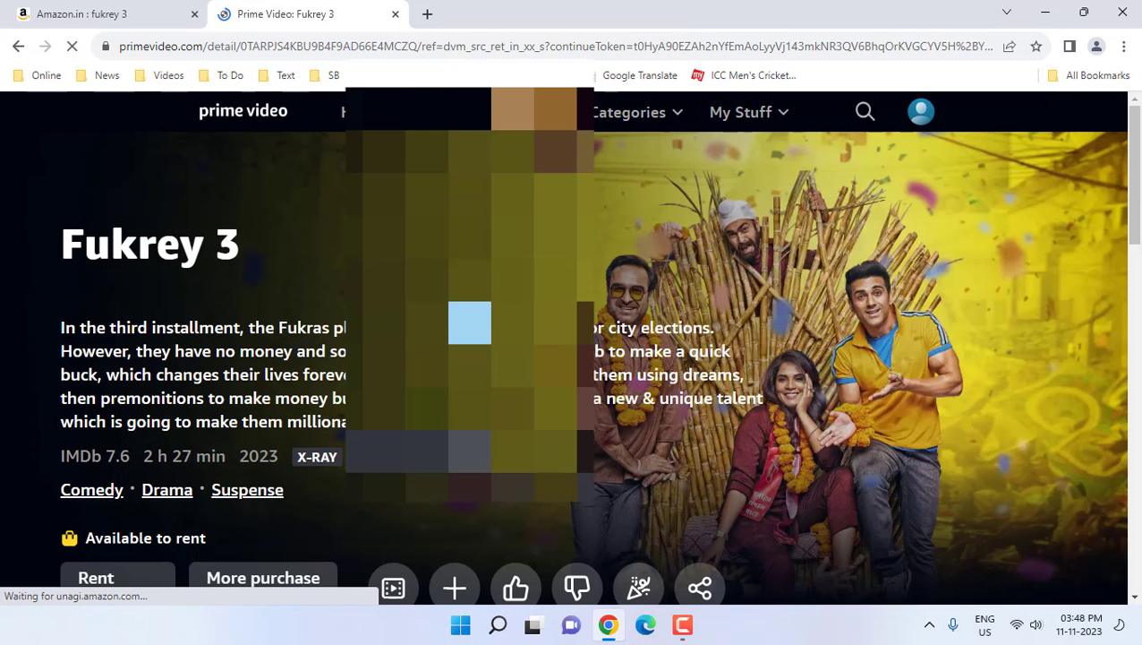
left_click(96, 576)
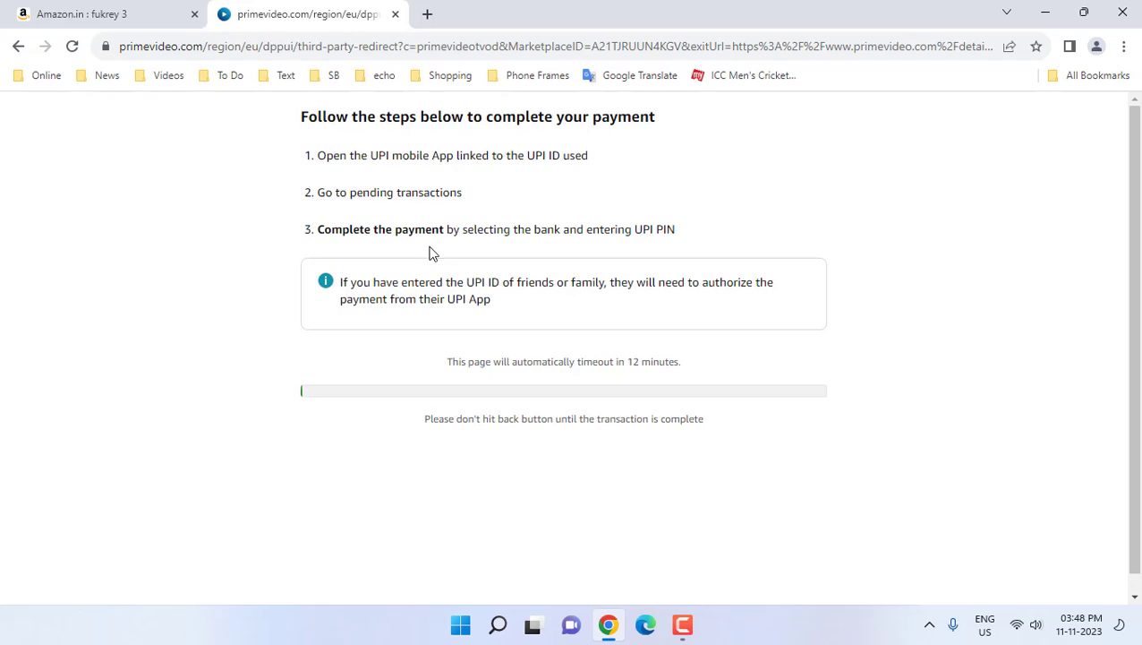
mouse_move(369, 285)
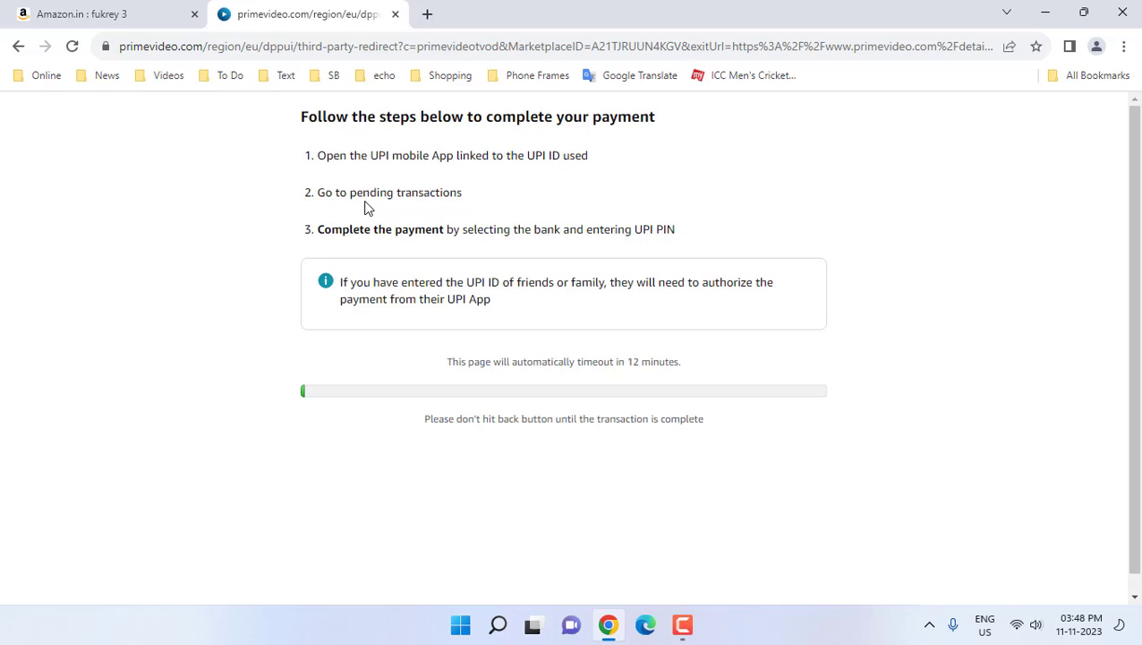
mouse_move(232, 233)
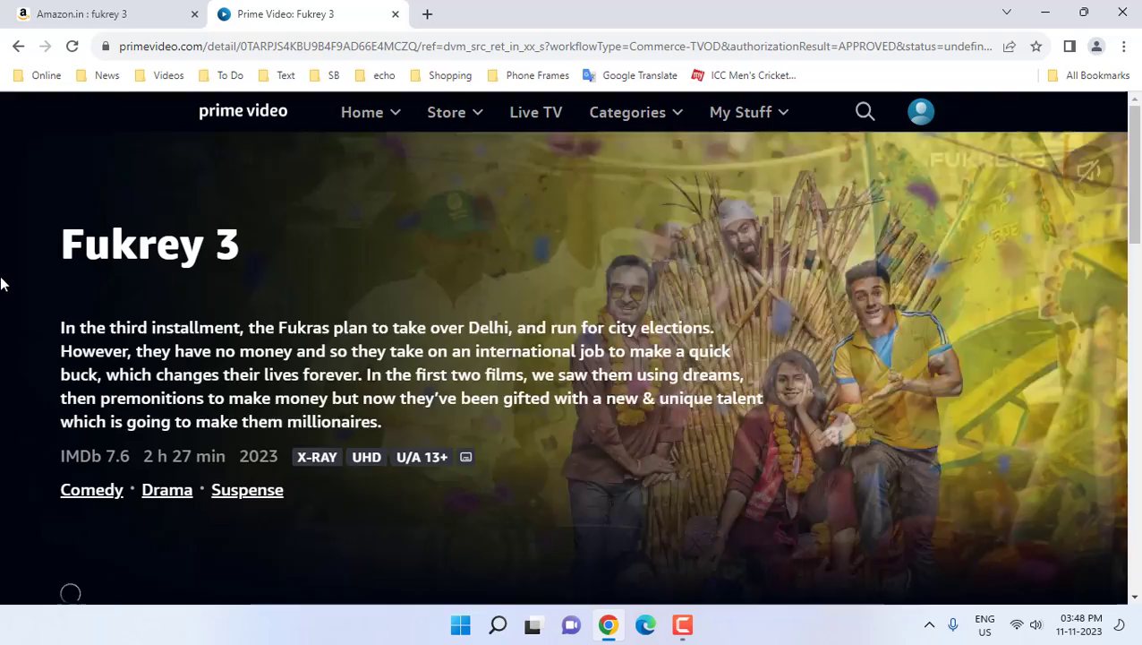
Step: Scroll the Fukrey 3 page after the UPI payment is approved
scroll("down", 3)
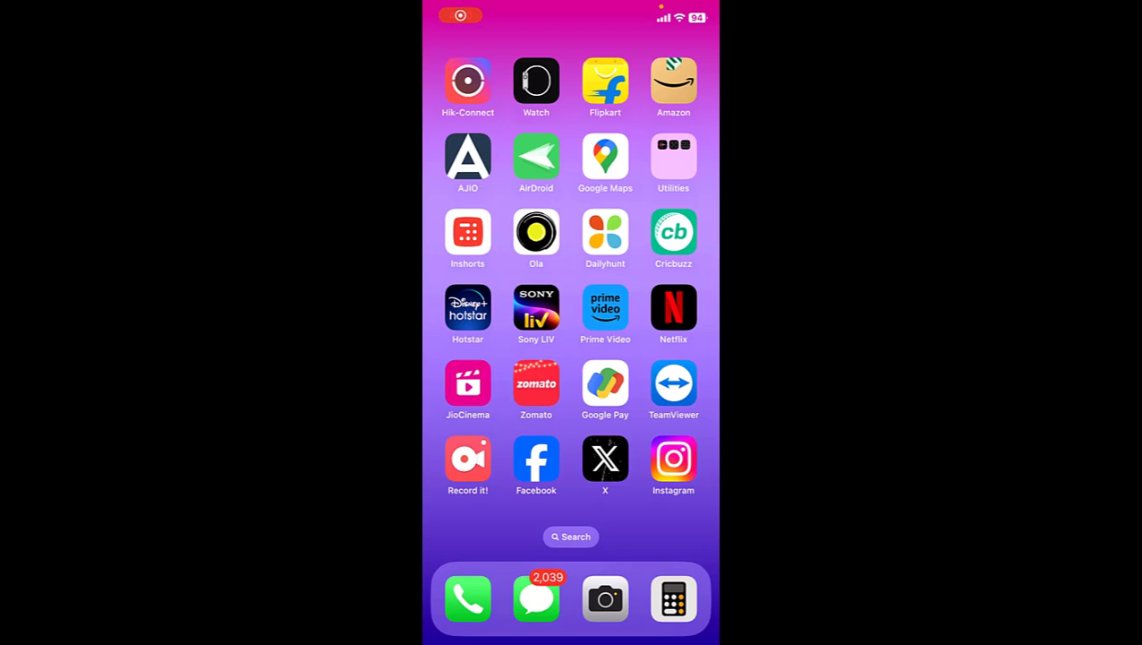
Step: Launch Prime Video on the phone, open Fukrey 3 from Purchases, and play it
left_click(605, 311)
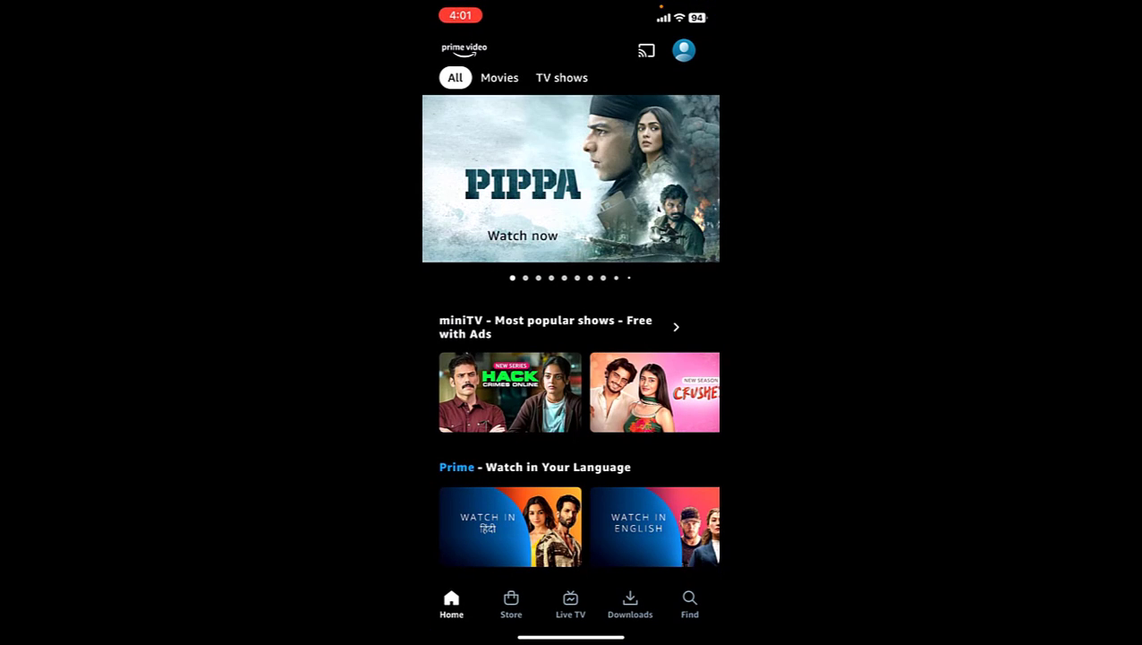
left_click(684, 50)
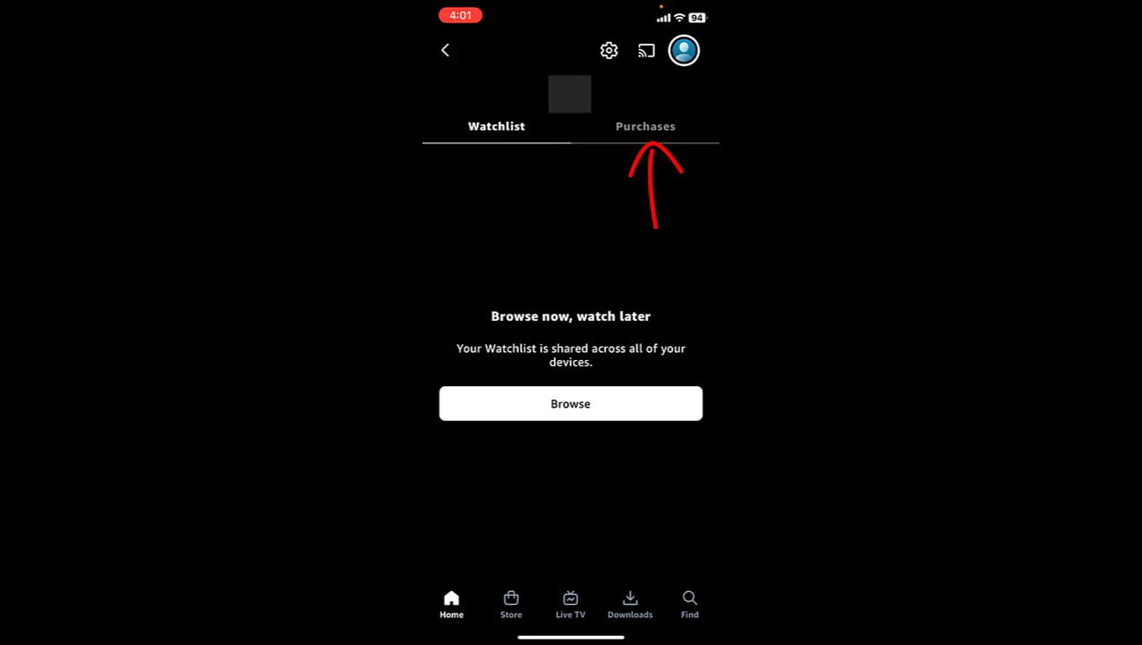
left_click(646, 126)
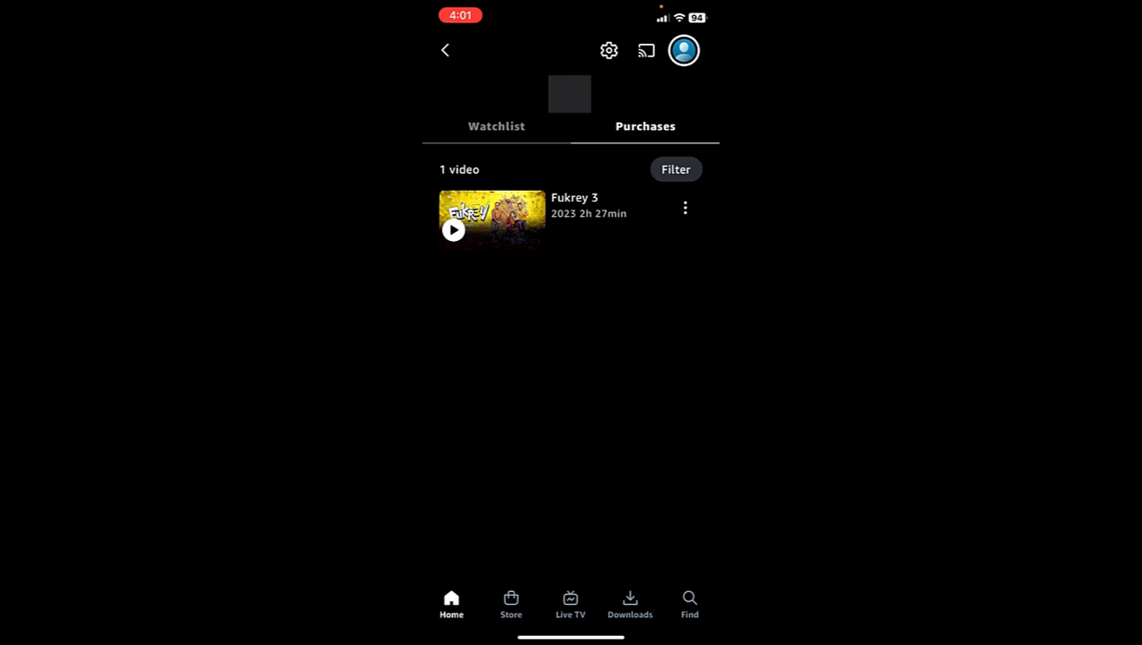
left_click(491, 220)
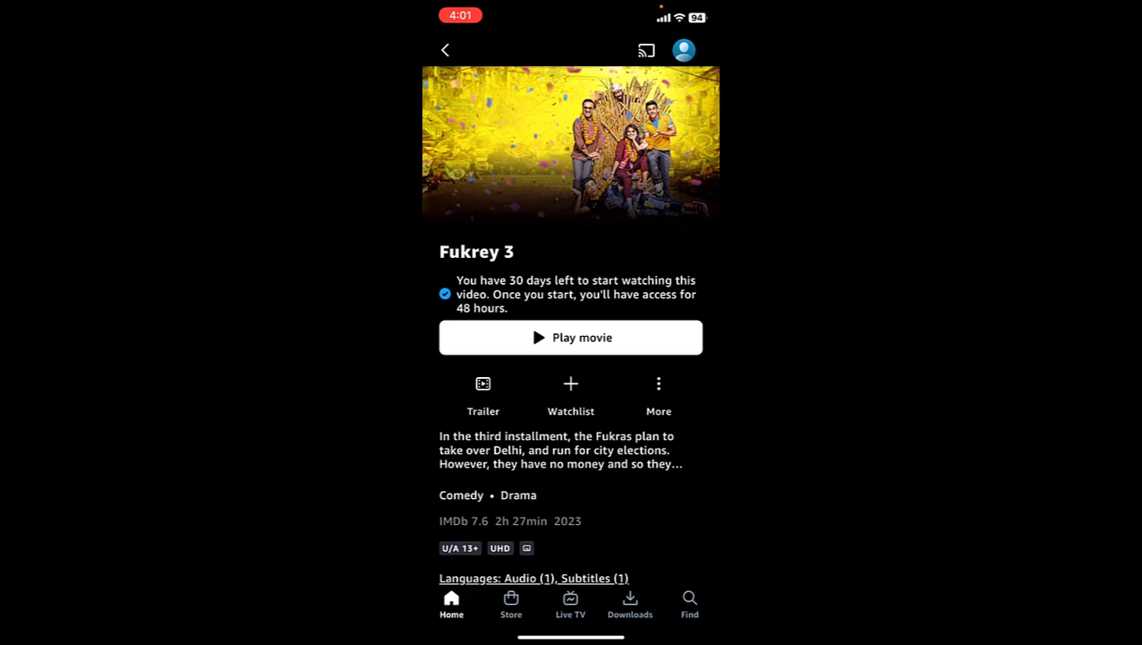
left_click(571, 336)
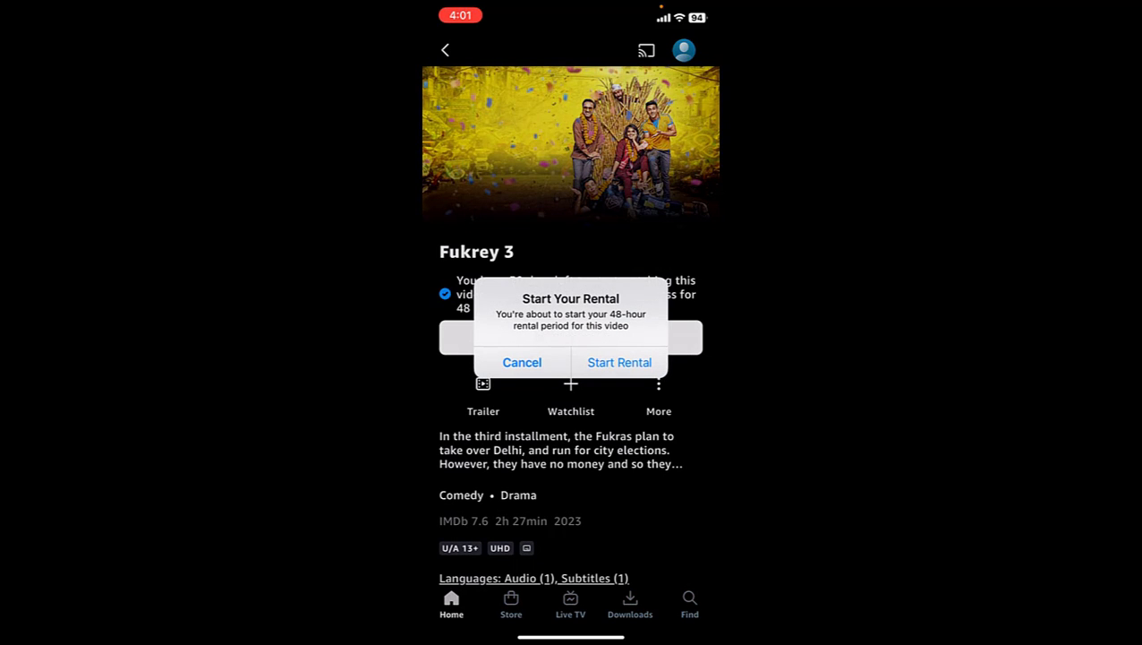